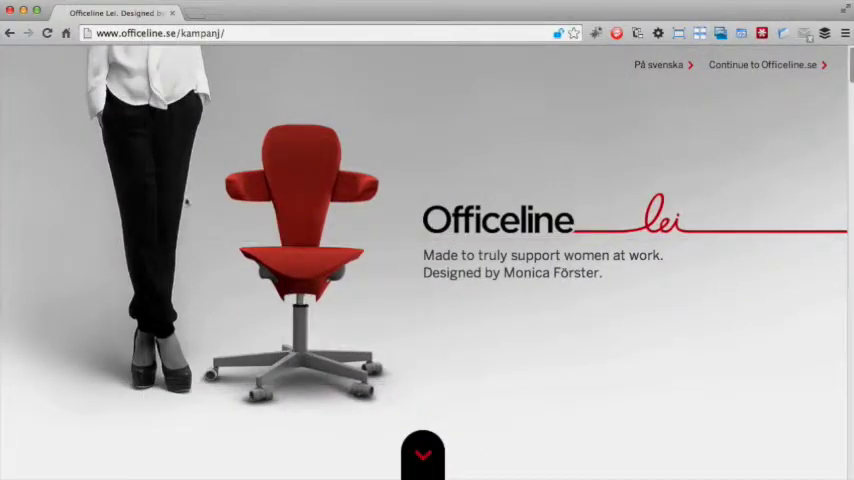
mouse_move(744, 220)
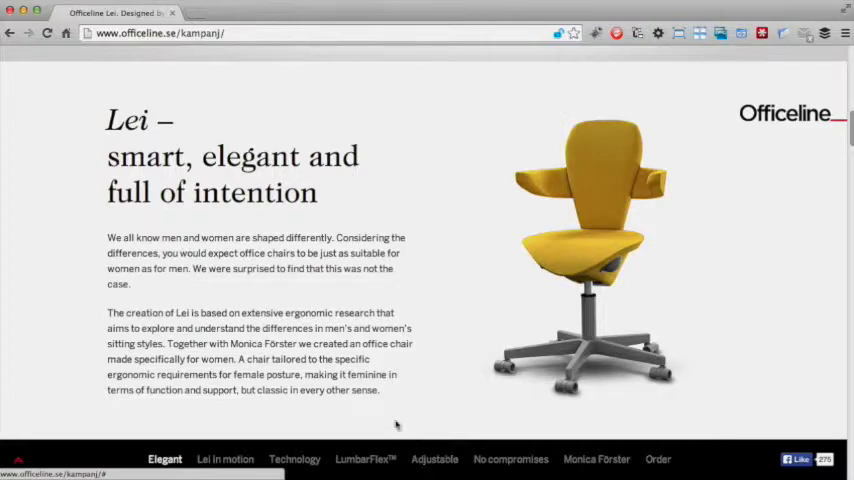
double_click(250, 156)
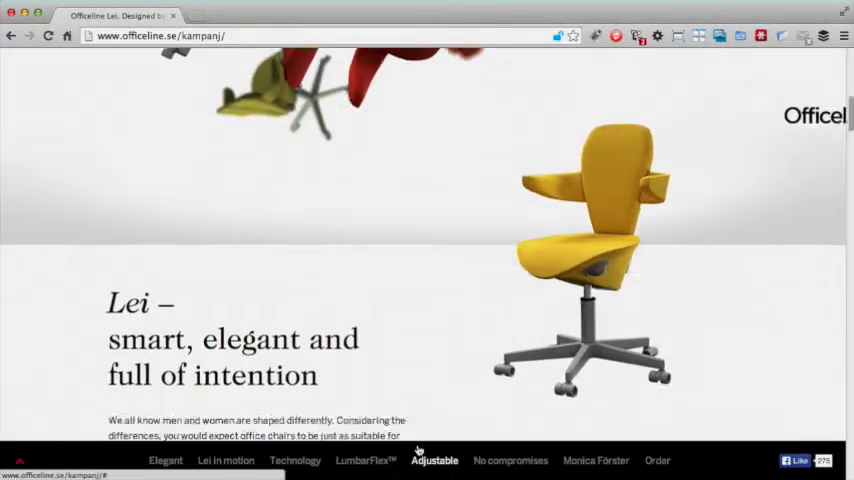
scroll("down", 3)
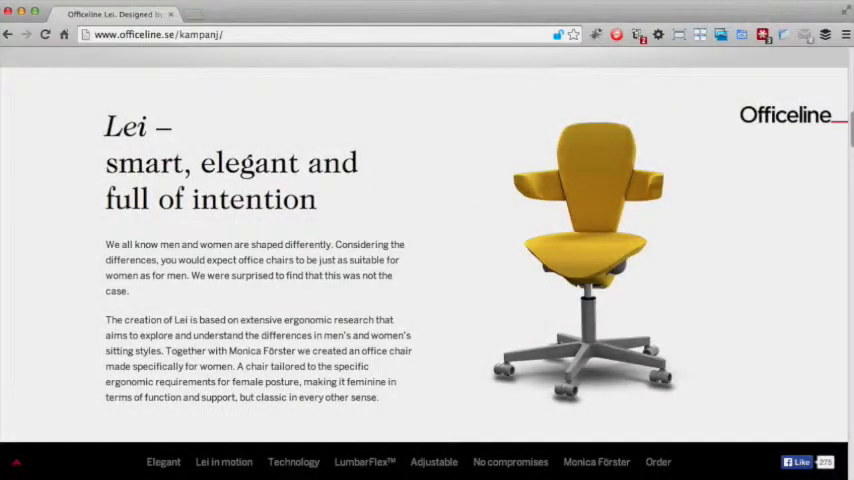
Jump to the 'Lei in motion' video, watch it, and scroll on to The Technology section.
left_click(224, 460)
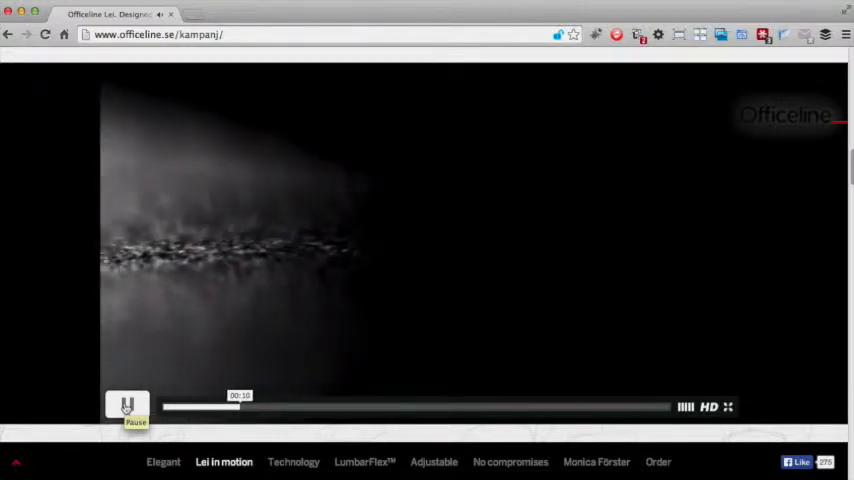
scroll("down", 3)
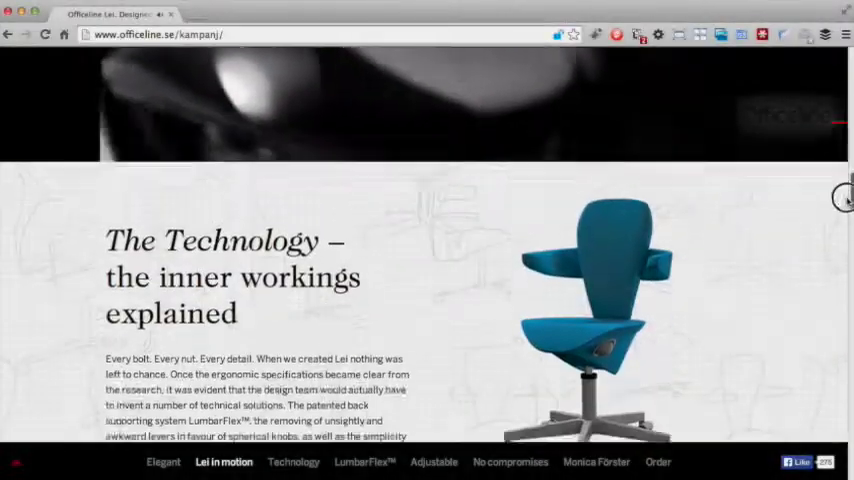
Scroll through the exploded-chair Technology view, then jump to the LumbarFlex™ section via the navigation bar.
scroll("down", 3)
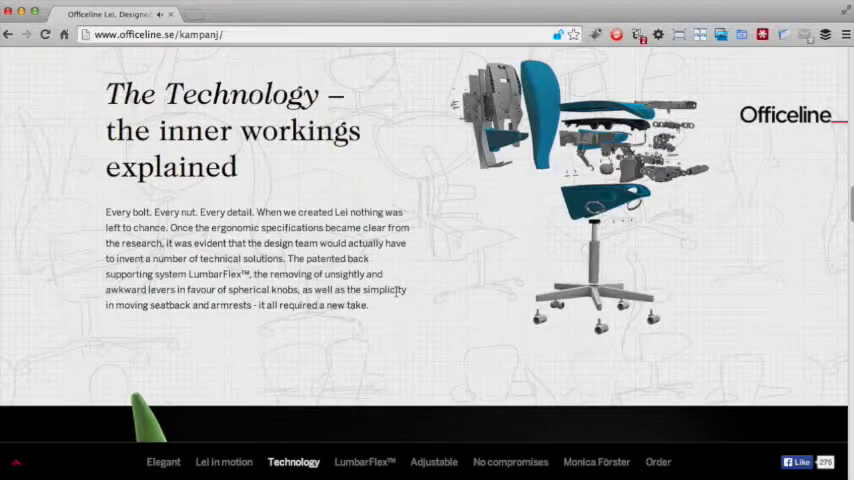
left_click(364, 460)
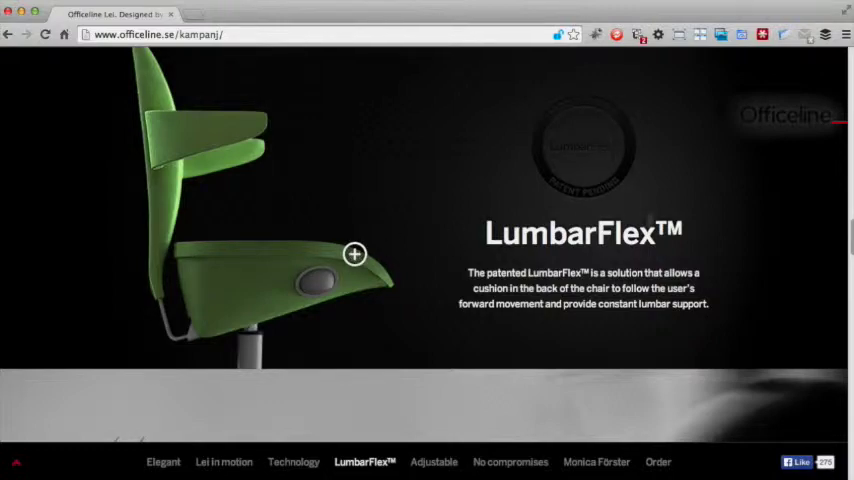
Scroll past LumbarFlex to the quote about few chairs being designed for women.
scroll("down", 3)
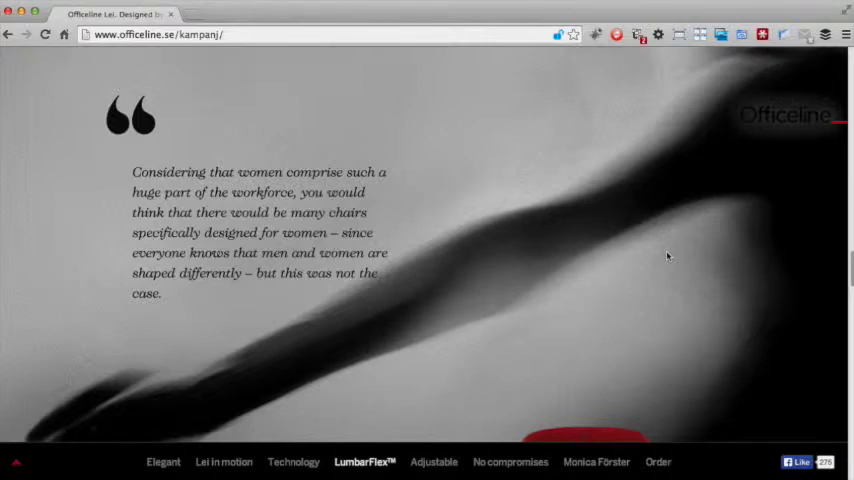
mouse_move(262, 162)
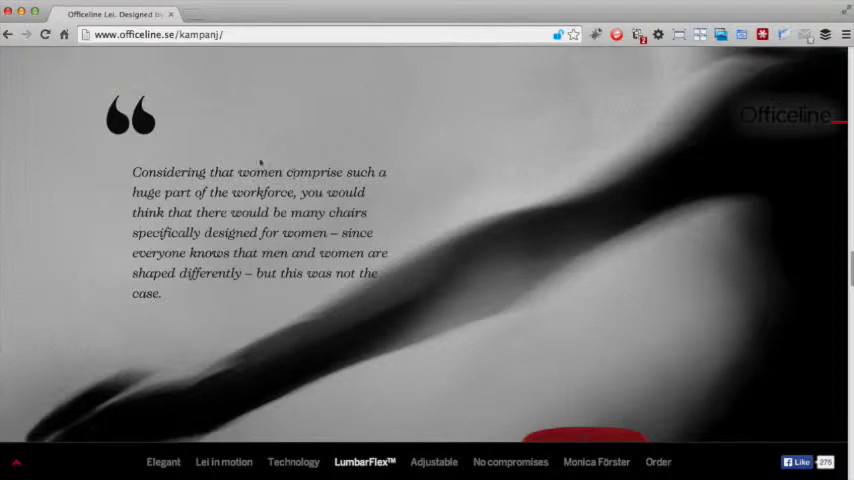
mouse_move(250, 152)
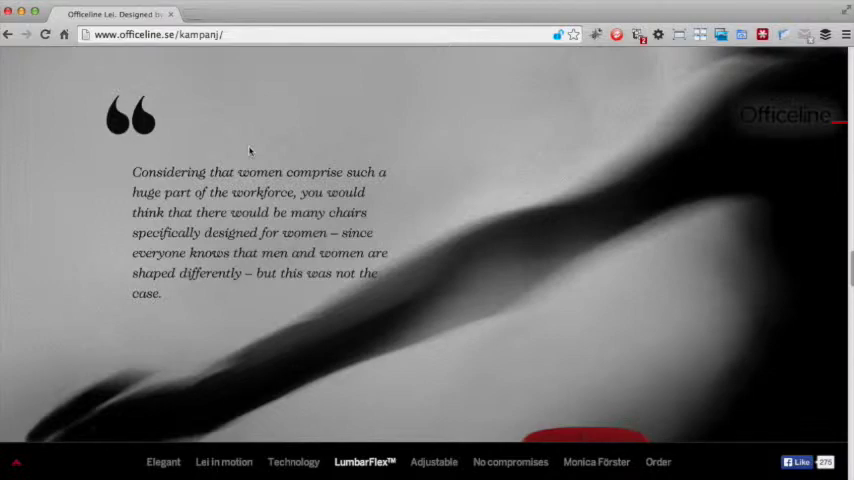
Reach the floating-chairs 'No compromises' section, then jump to the Monica Förster designer section.
scroll("down", 3)
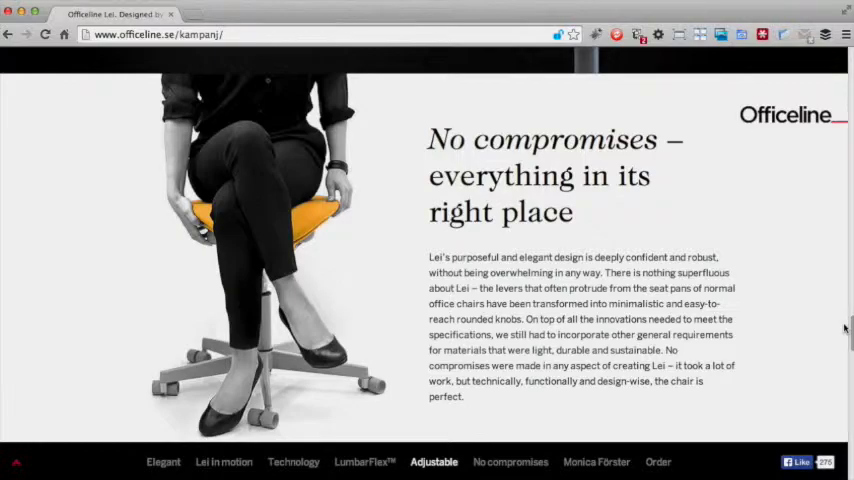
left_click(510, 460)
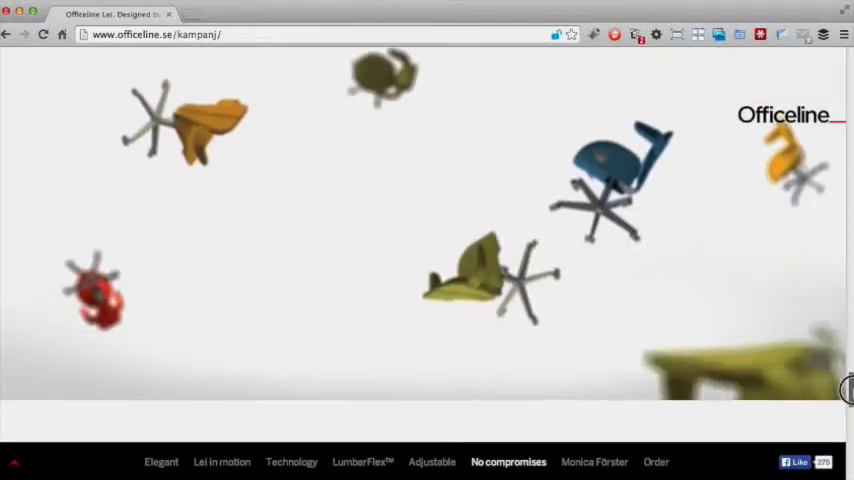
left_click(594, 460)
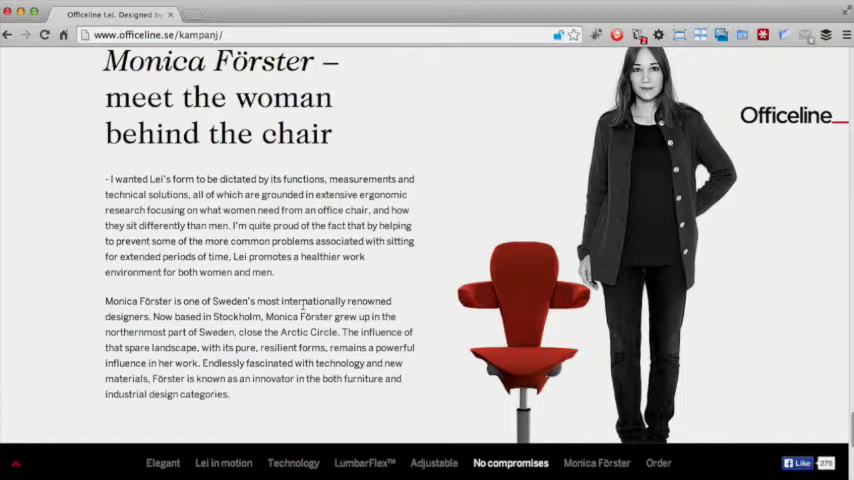
Jump from Monica Förster to the final 'Order your own Lei' contact section.
left_click(658, 462)
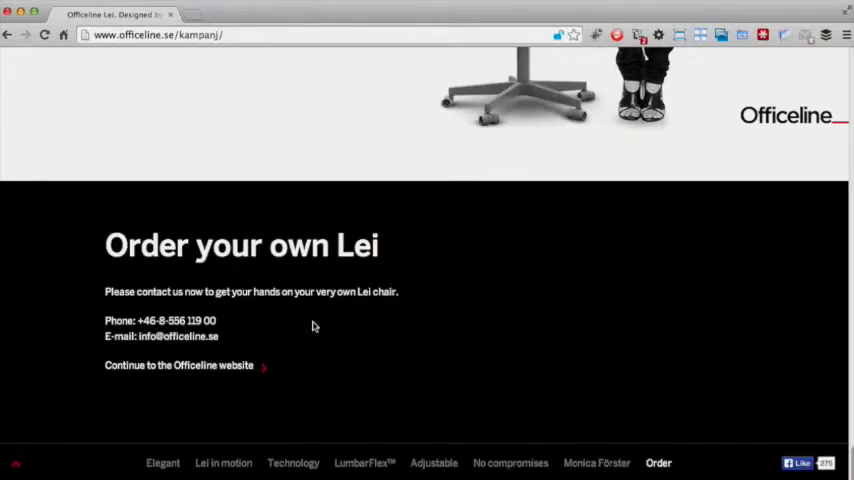
mouse_move(256, 368)
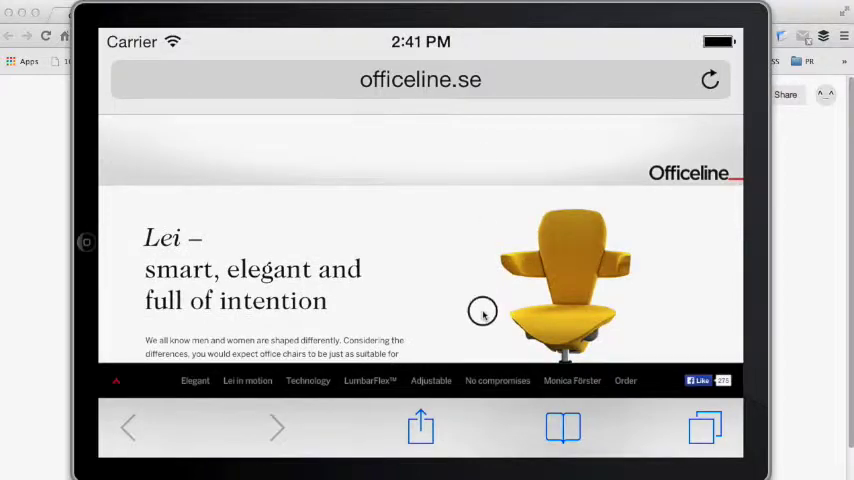
On the iPad simulator scroll past Lei in motion to Technology, then return to desktop Chrome.
scroll("down", 3)
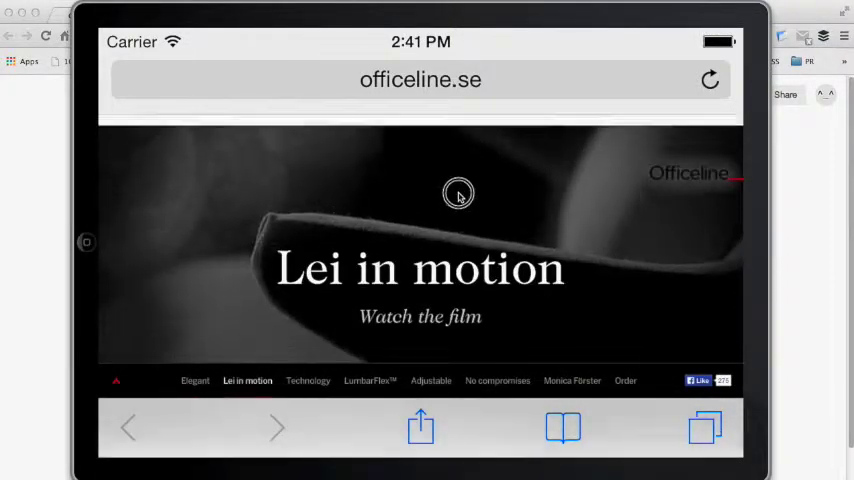
left_click(308, 380)
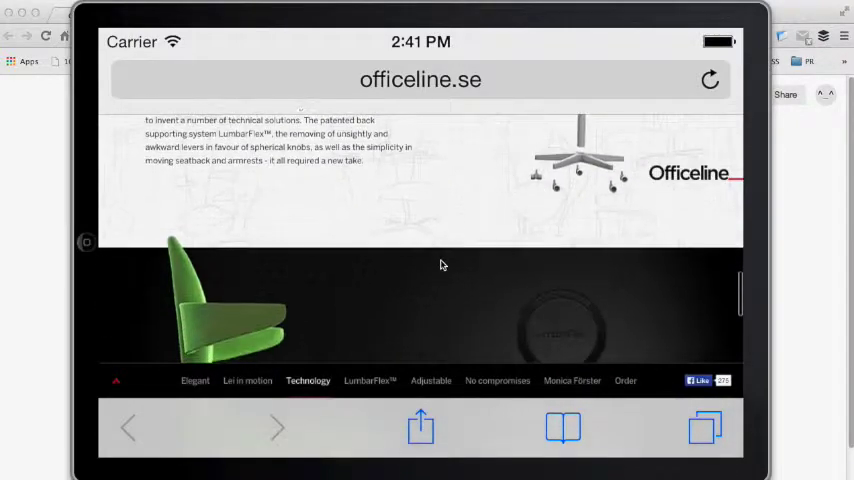
left_click(370, 380)
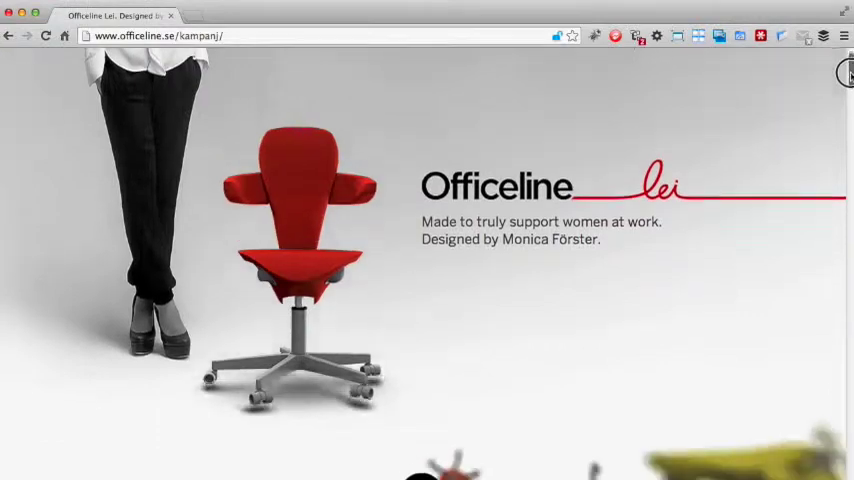
Scroll the Lei page from the top through Technology and Adjustable to 'No compromises'.
scroll("down", 3)
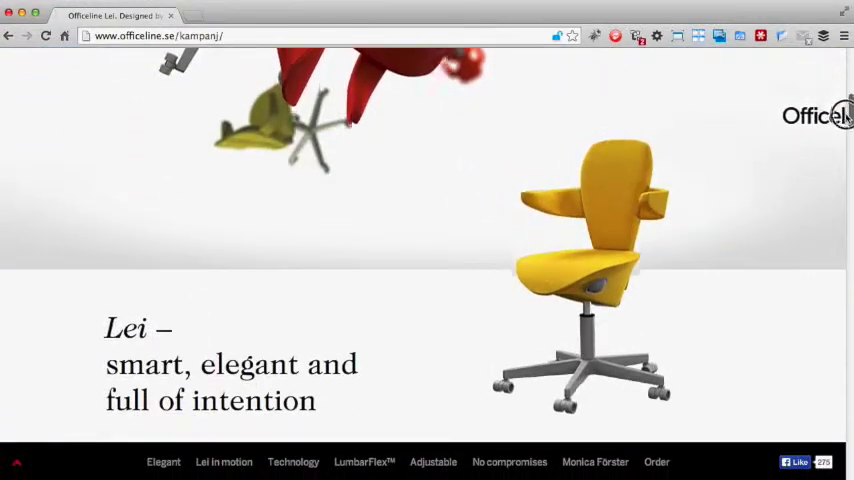
scroll("down", 3)
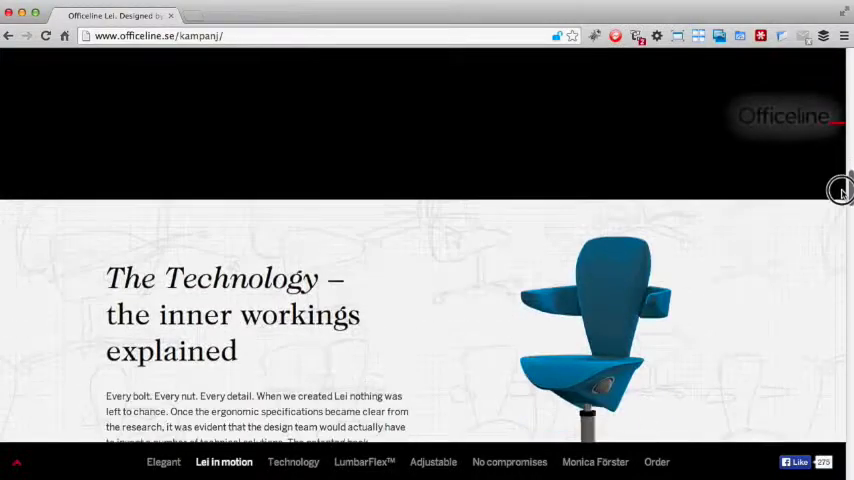
scroll("down", 3)
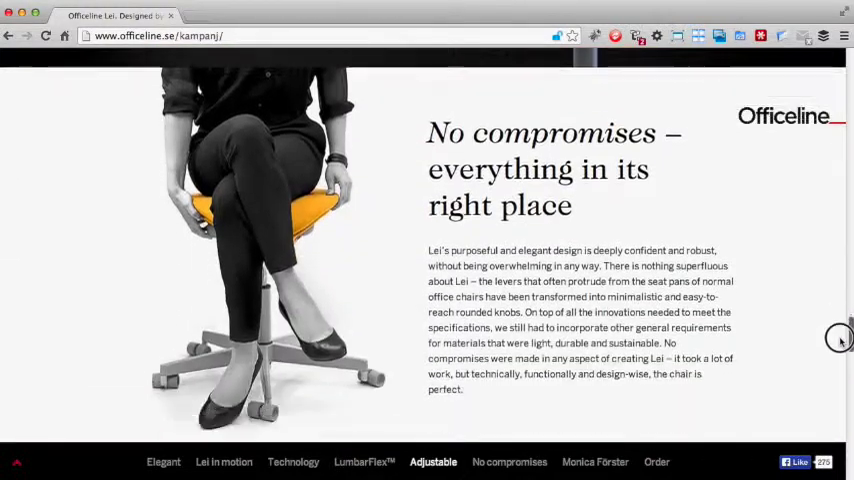
left_click(508, 460)
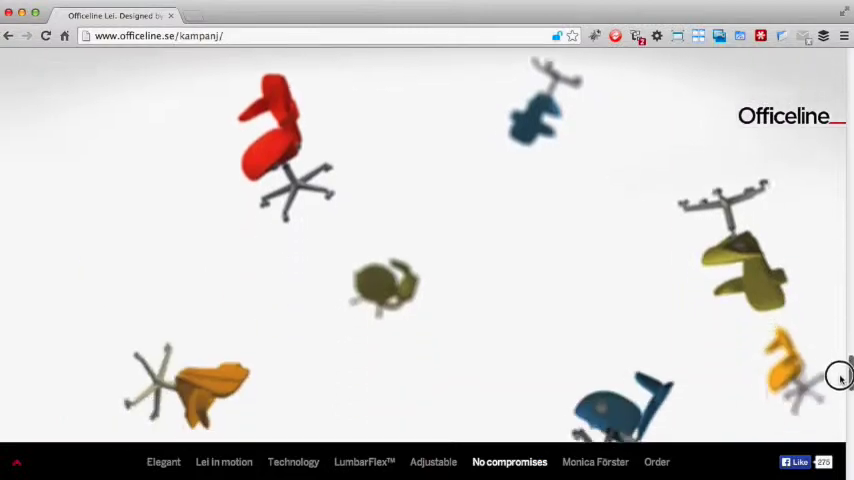